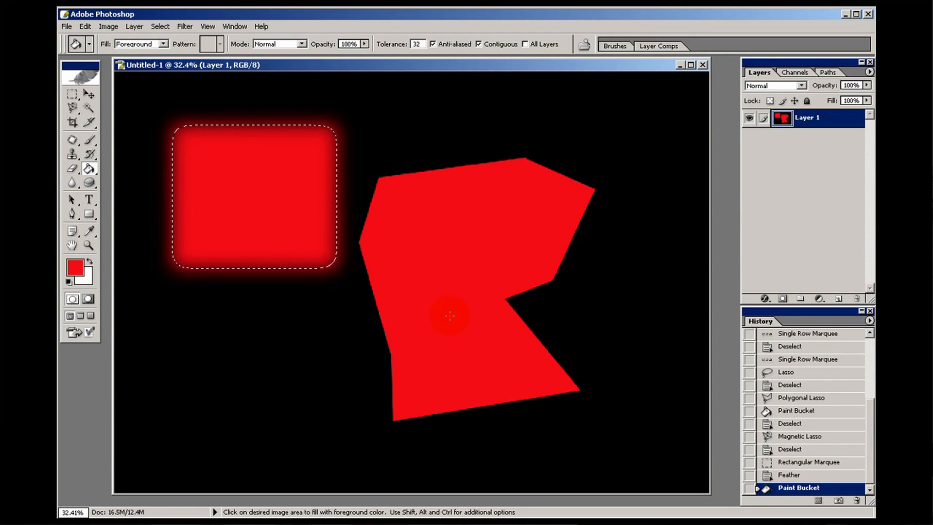
# - Deselect the feathered red square so nothing on the canvas is selected
pyautogui.press('Ctrl+D')
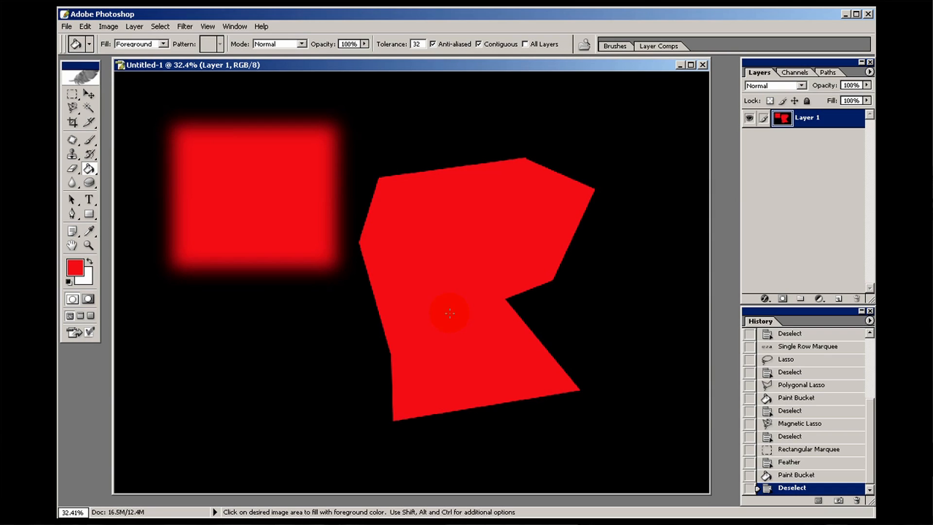
pyautogui.moveTo(249, 166)
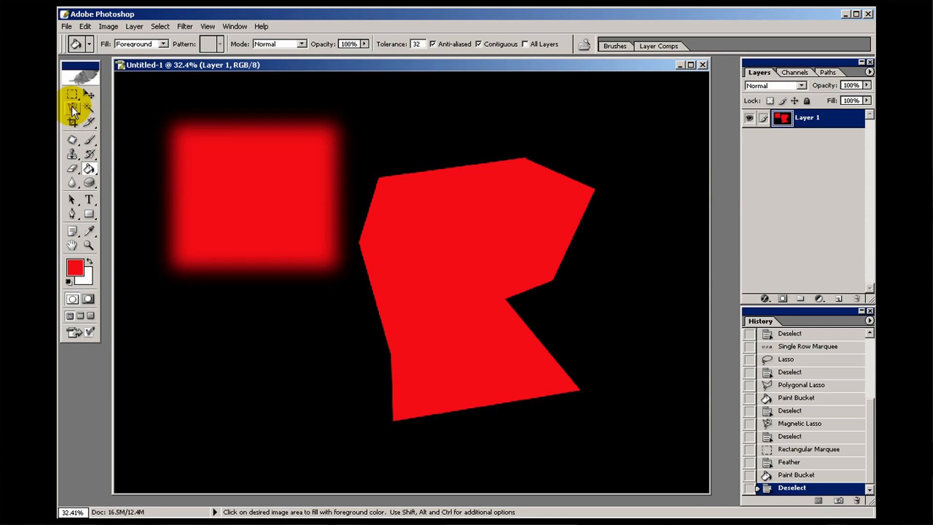
# - Choose the Magnetic Lasso Tool to trace the red polygon with edge-snapping selection
pyautogui.click(71, 108)
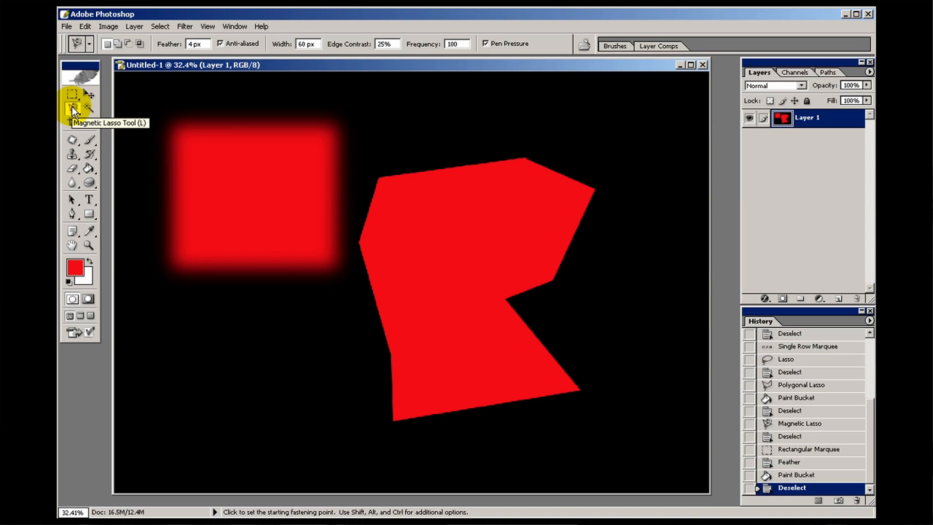
pyautogui.moveTo(194, 44)
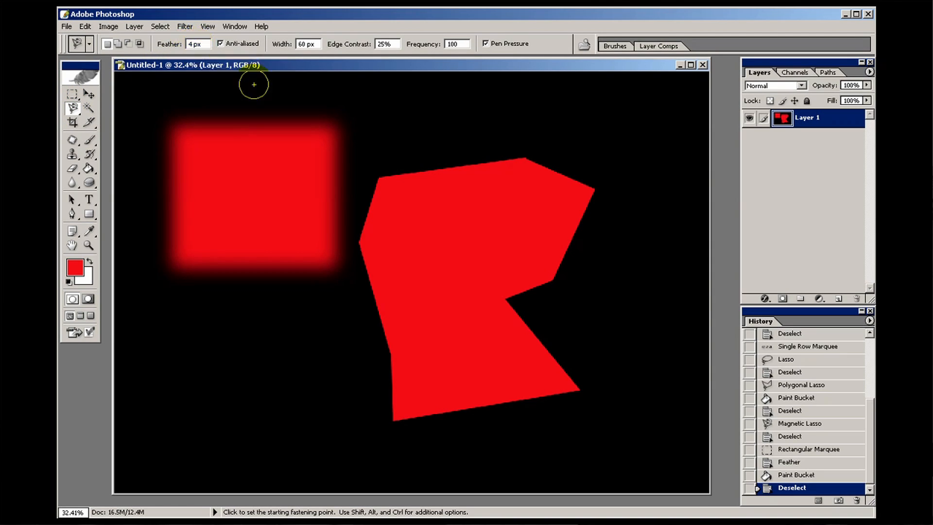
pyautogui.moveTo(255, 124)
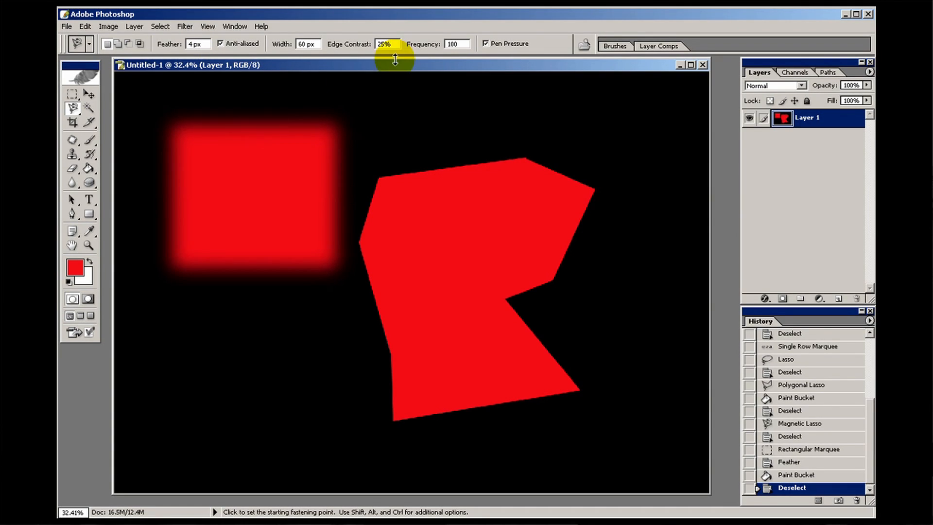
pyautogui.moveTo(386, 44)
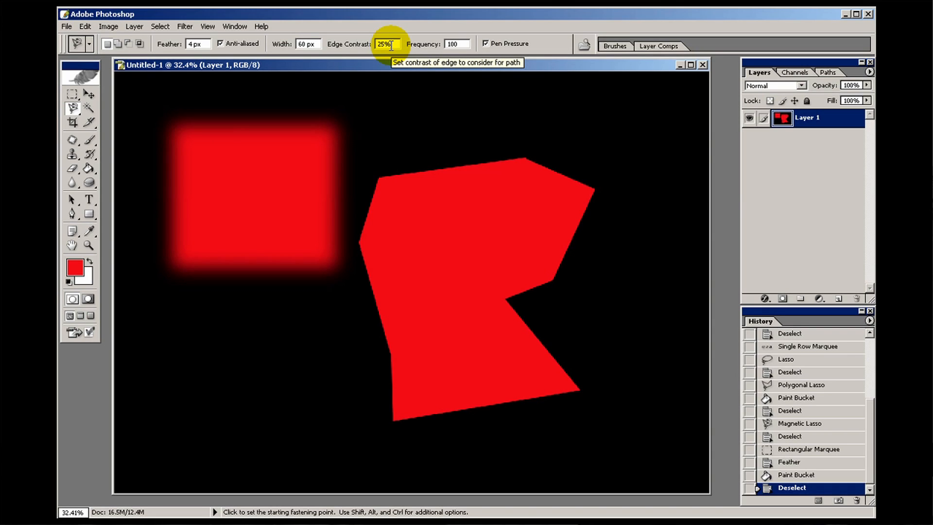
pyautogui.moveTo(391, 173)
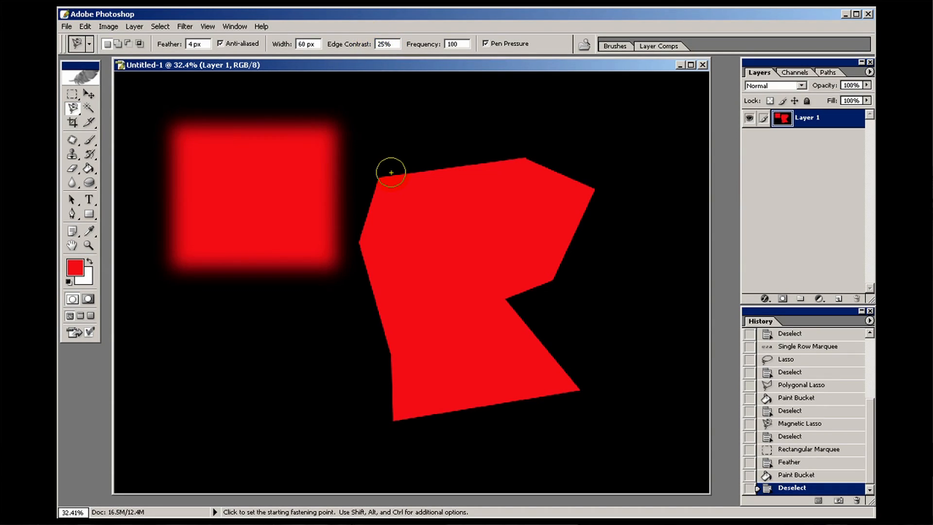
pyautogui.moveTo(517, 156)
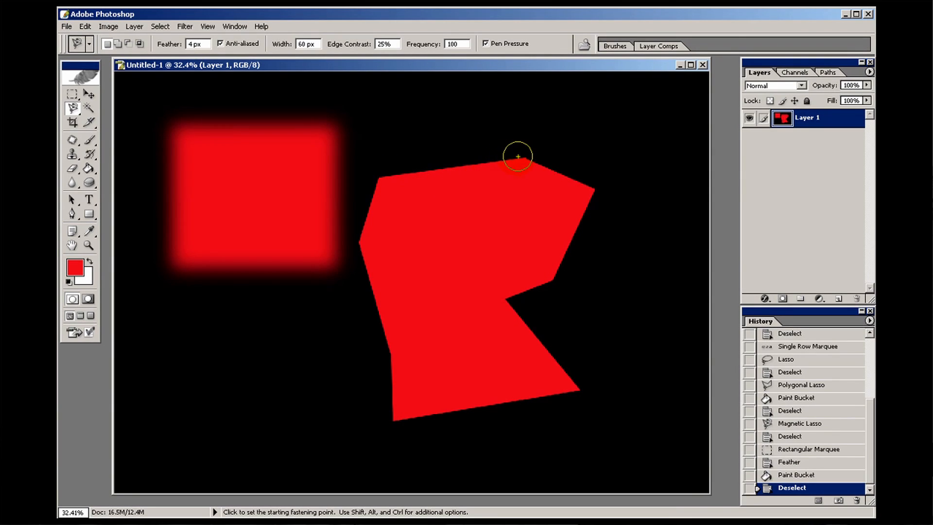
pyautogui.moveTo(520, 156)
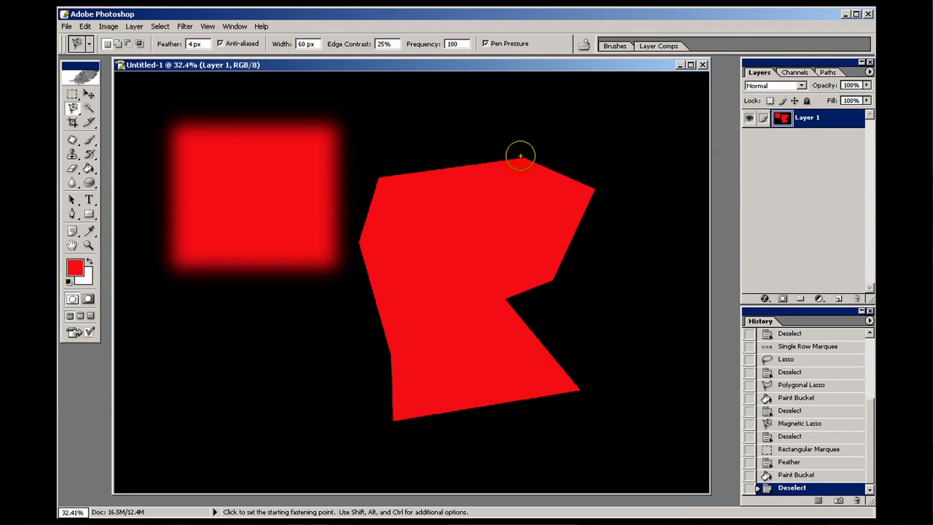
pyautogui.moveTo(507, 160)
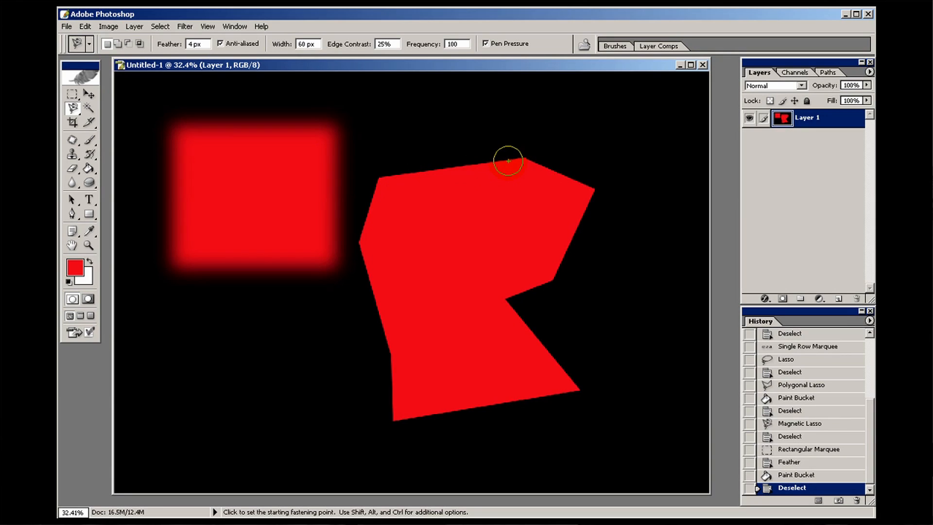
pyautogui.moveTo(387, 183)
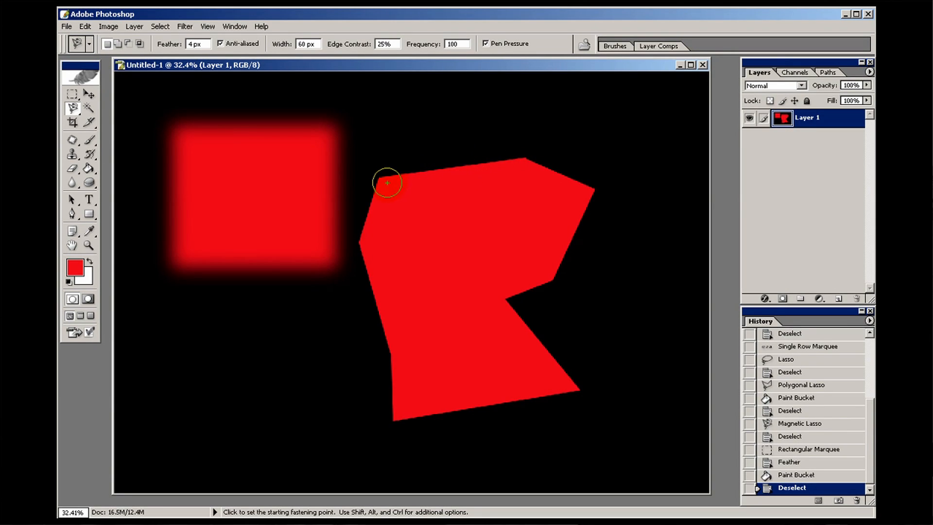
pyautogui.moveTo(447, 171)
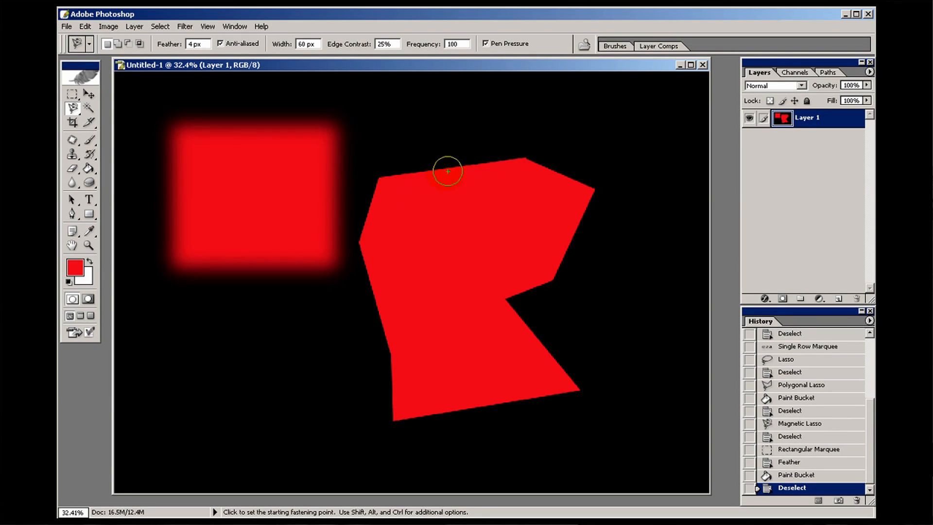